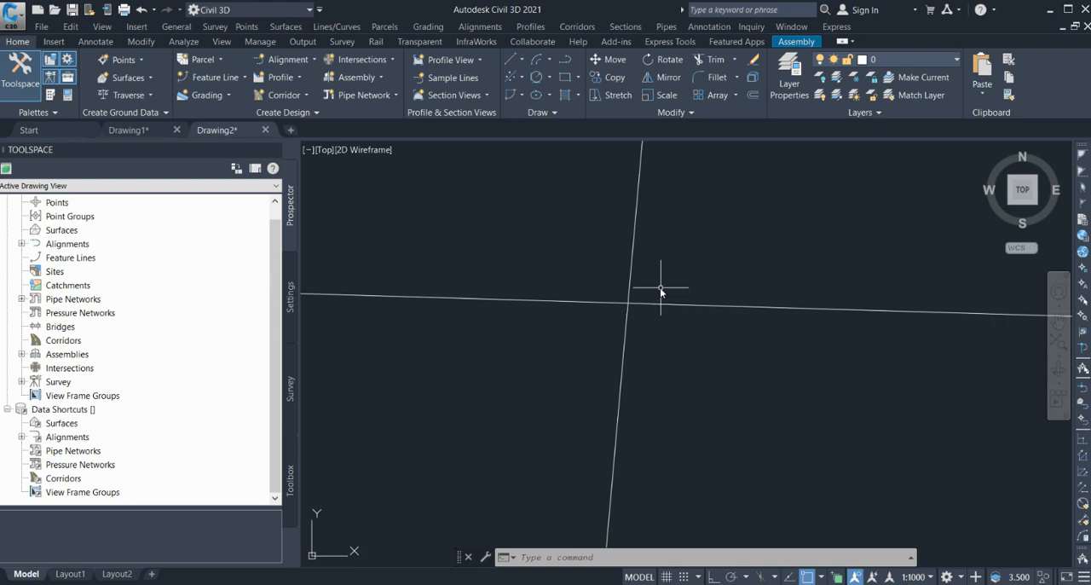
pyautogui.moveTo(588, 277)
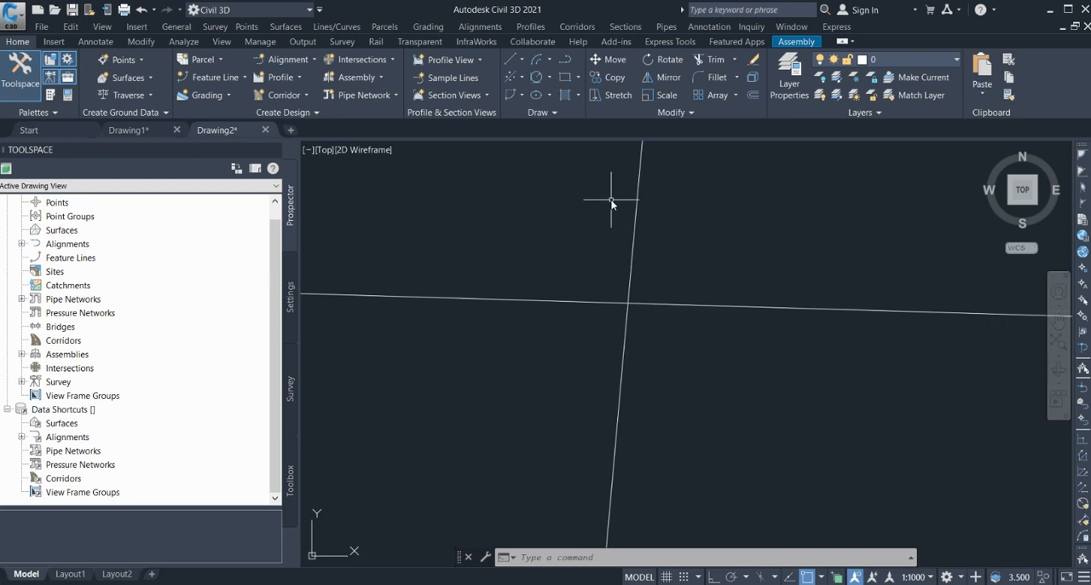
pyautogui.moveTo(537, 160)
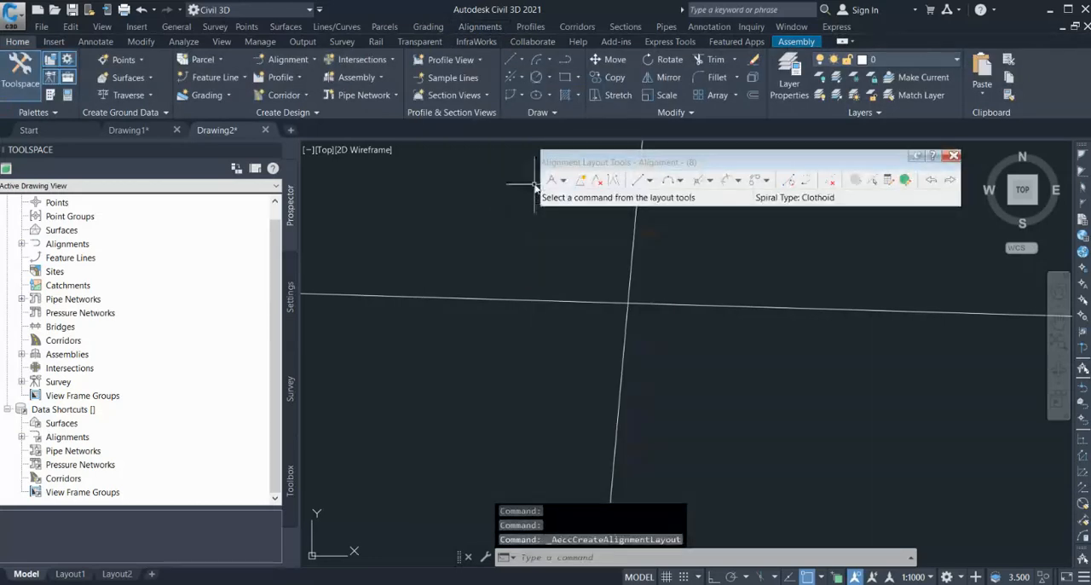
pyautogui.moveTo(414, 294)
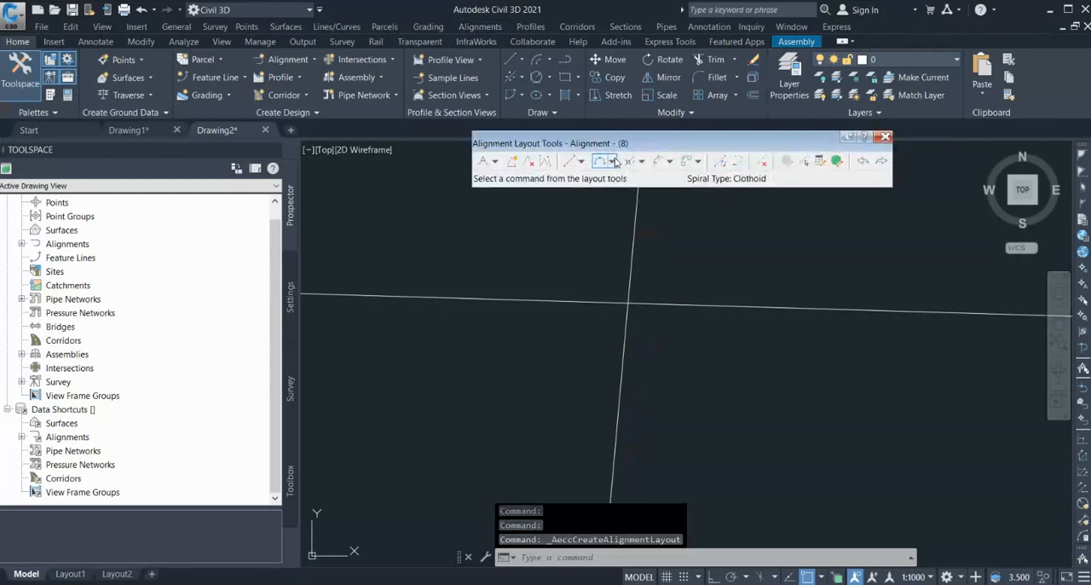
# Choose Fixed Curve (Center point and radius) from the alignment layout curve list
pyautogui.click(601, 162)
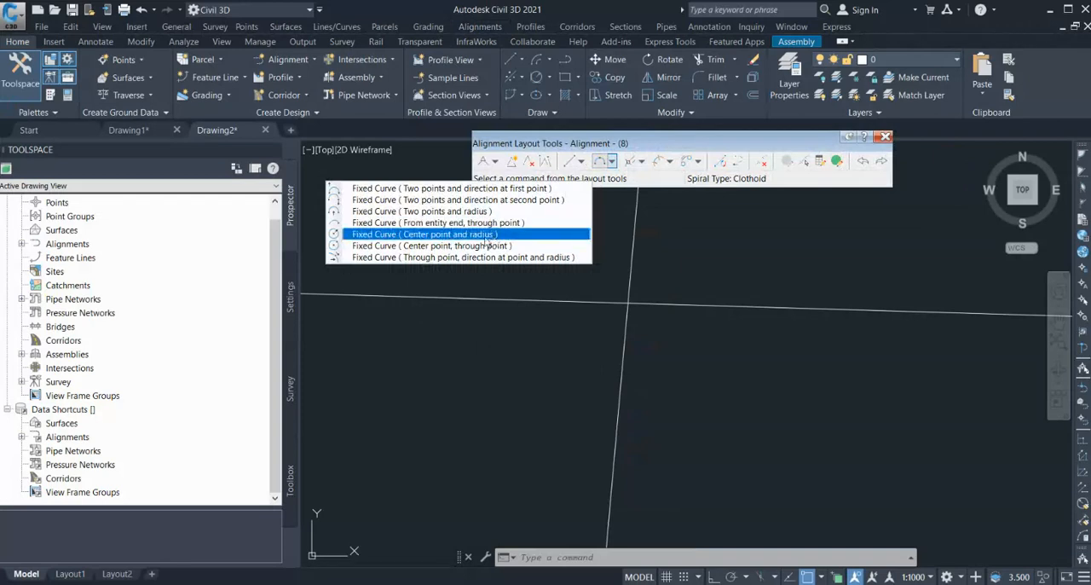
pyautogui.click(422, 233)
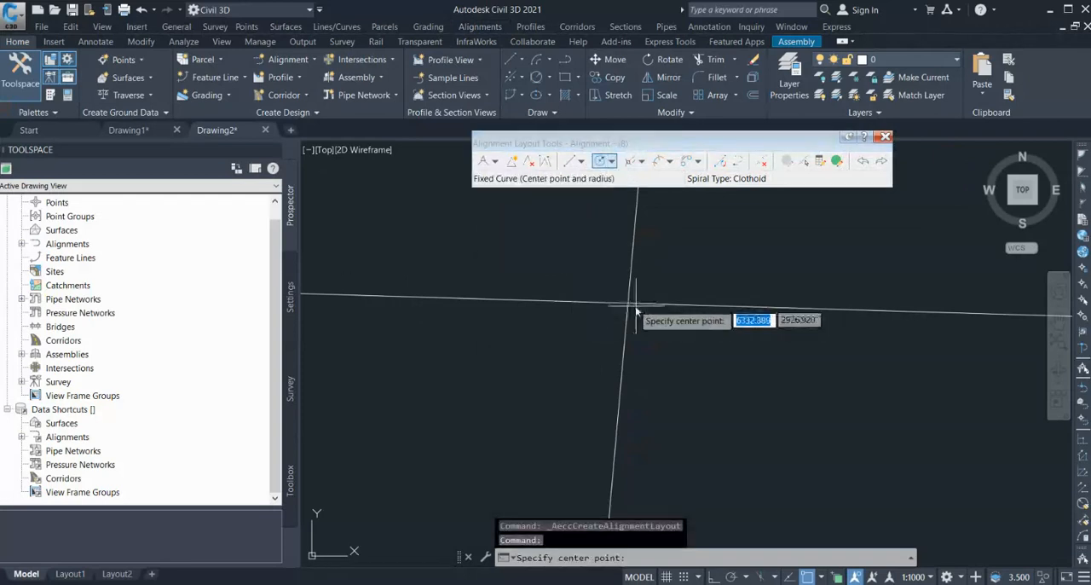
# Place a clockwise fixed curve of radius 35 centred on the line intersection
pyautogui.click(631, 302)
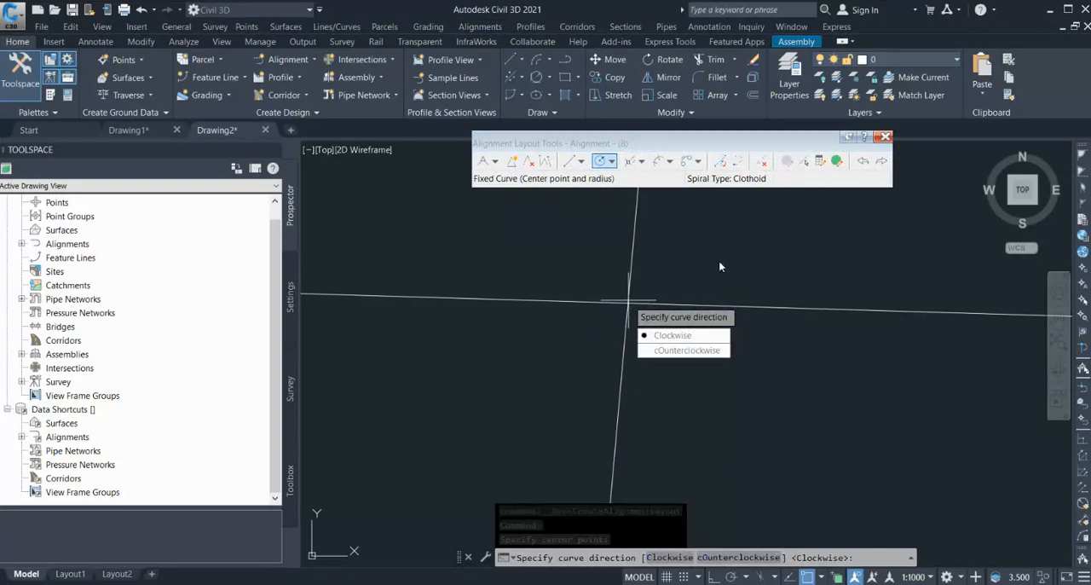
pyautogui.click(672, 334)
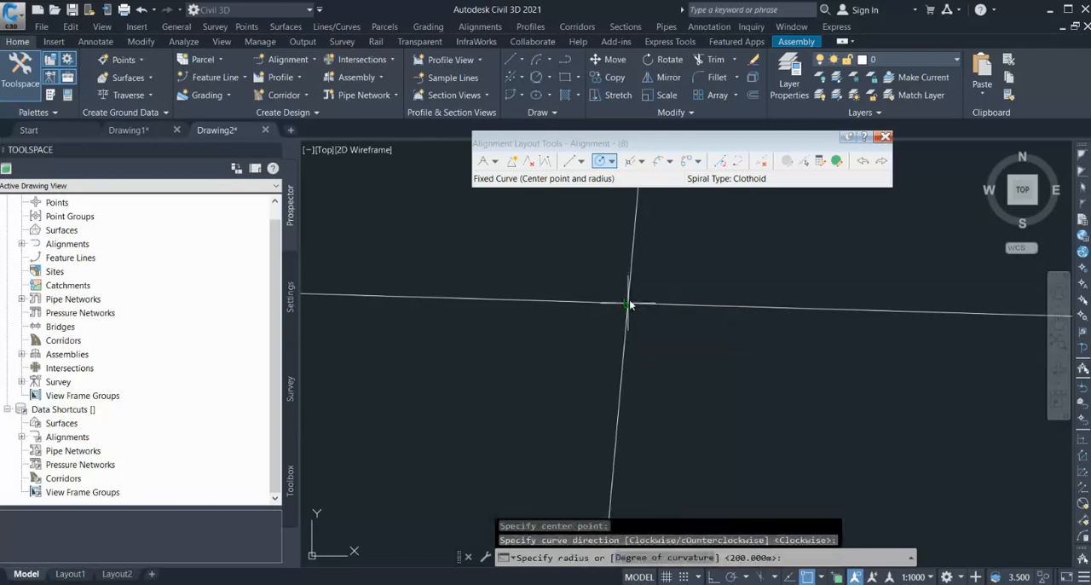
pyautogui.write('35')
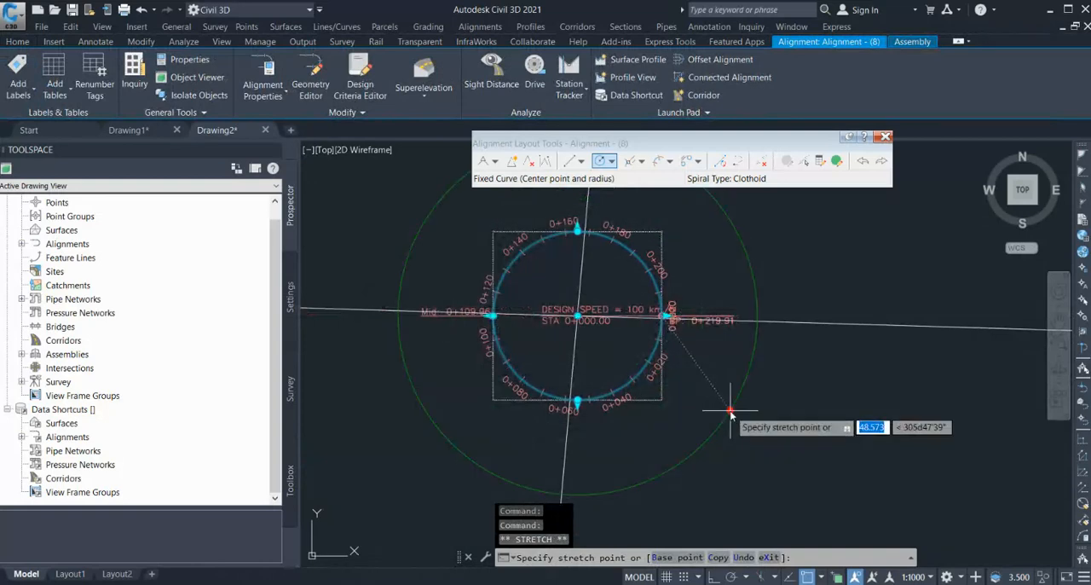
# Stretch the alignment circle's grip to resize it to a 56 m radius
pyautogui.click(730, 413)
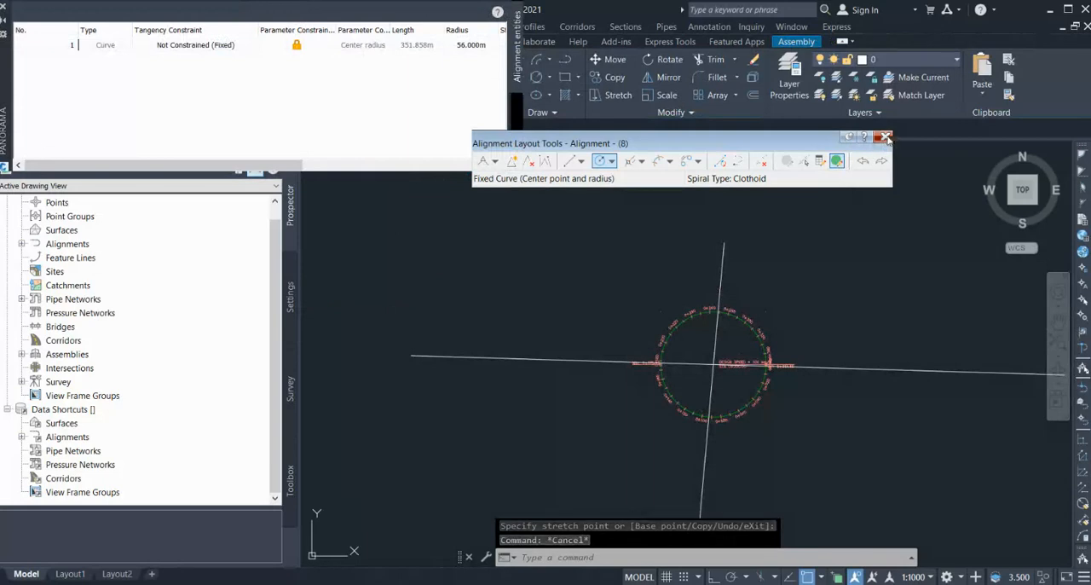
# Close the Alignment Layout Tools toolbar
pyautogui.click(885, 137)
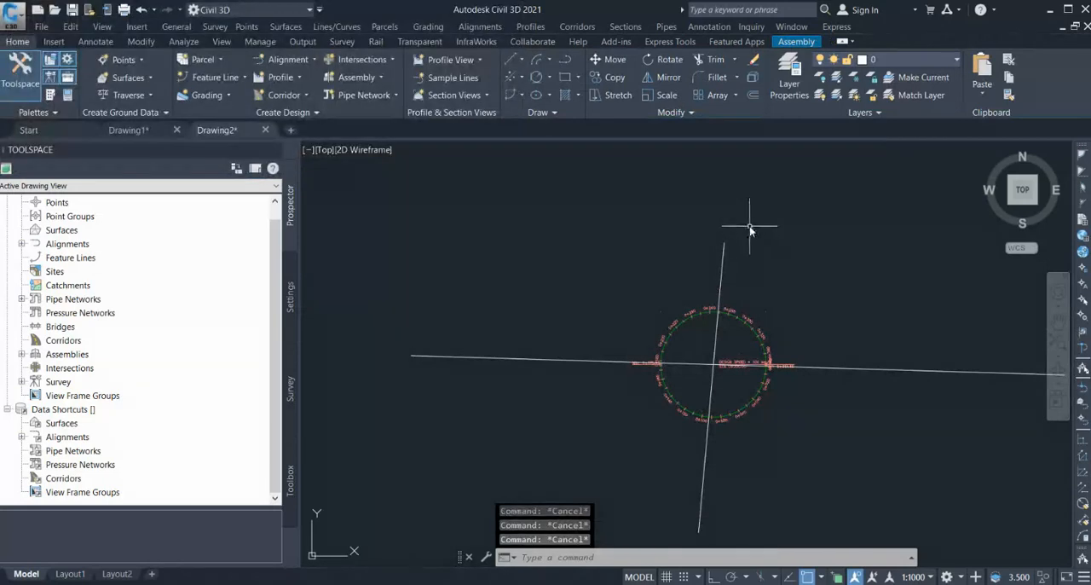
pyautogui.moveTo(757, 228)
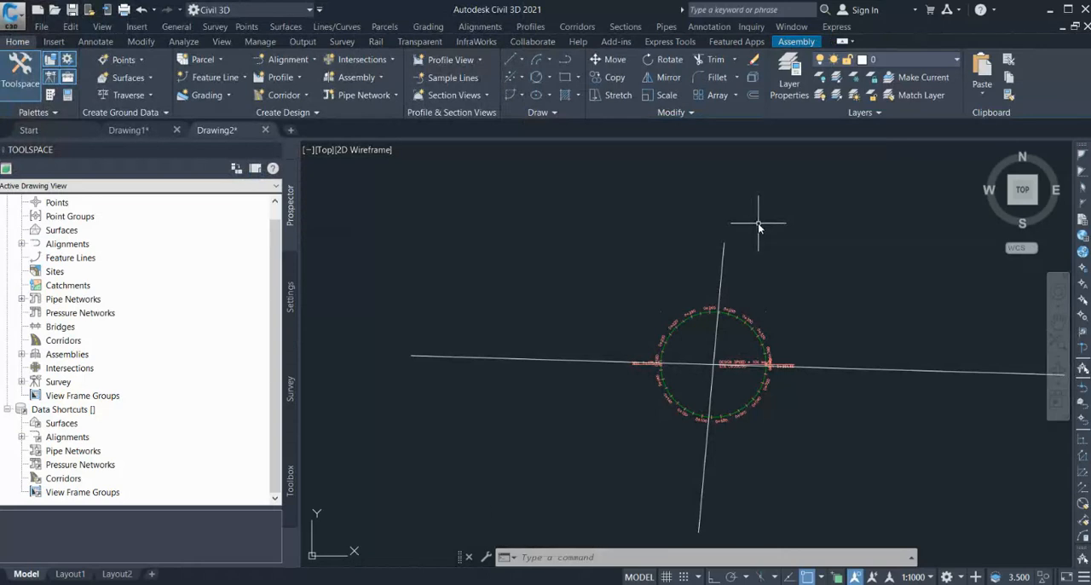
pyautogui.moveTo(761, 215)
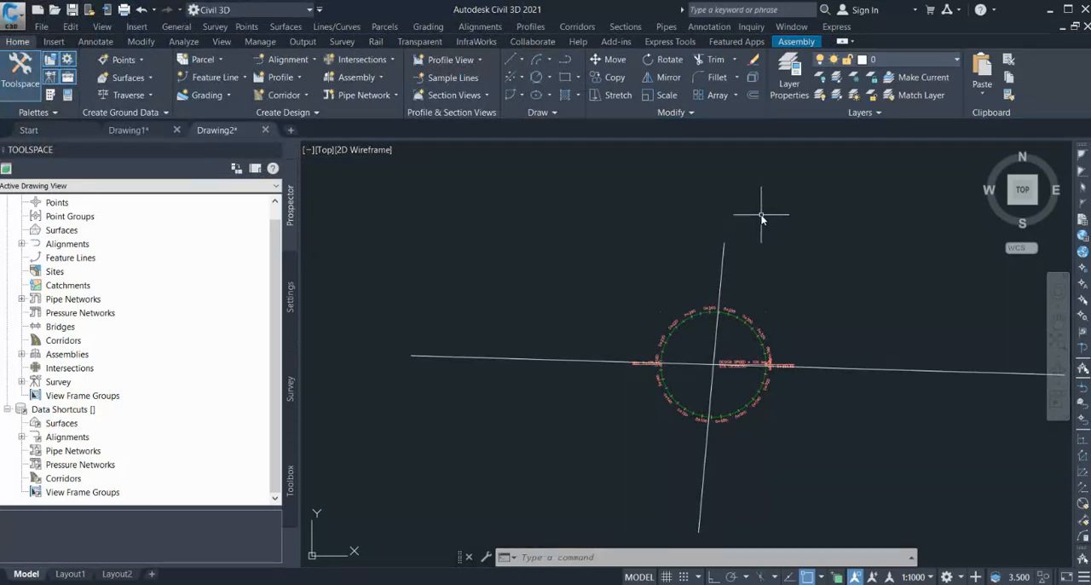